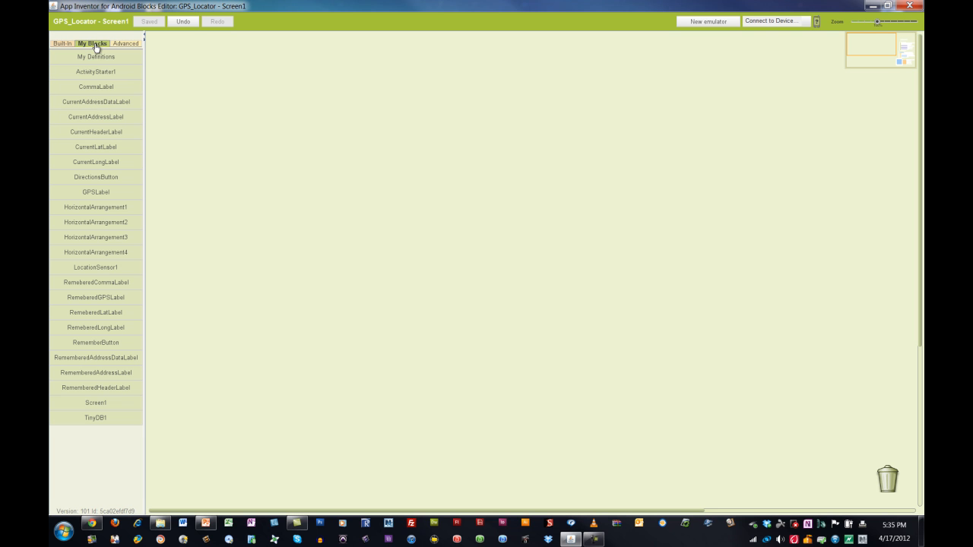
- Place the LocationSensor1.LocationChanged event block with latitude, longitude and altitude parameters
{"action": "left_click", "coordinate": [94, 268]}
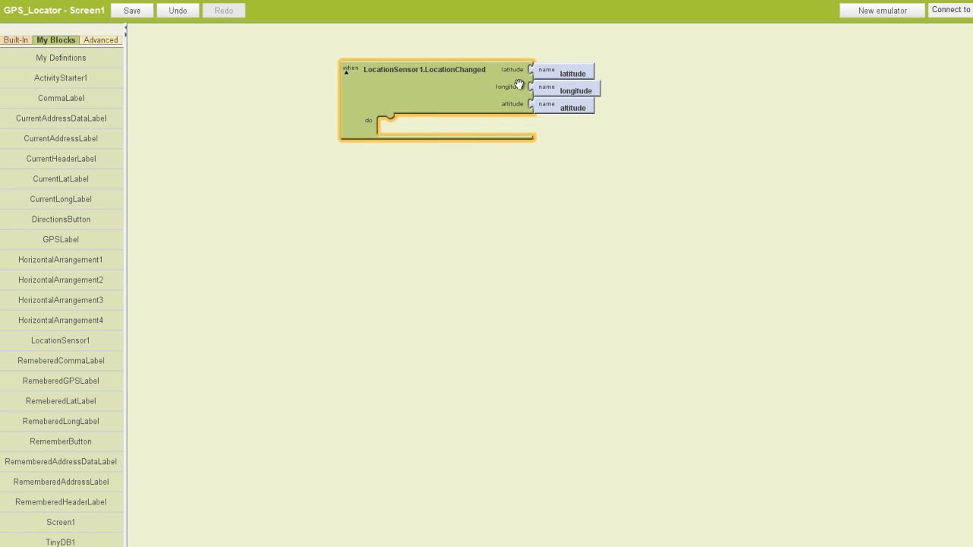
{"action": "mouse_move", "coordinate": [549, 107]}
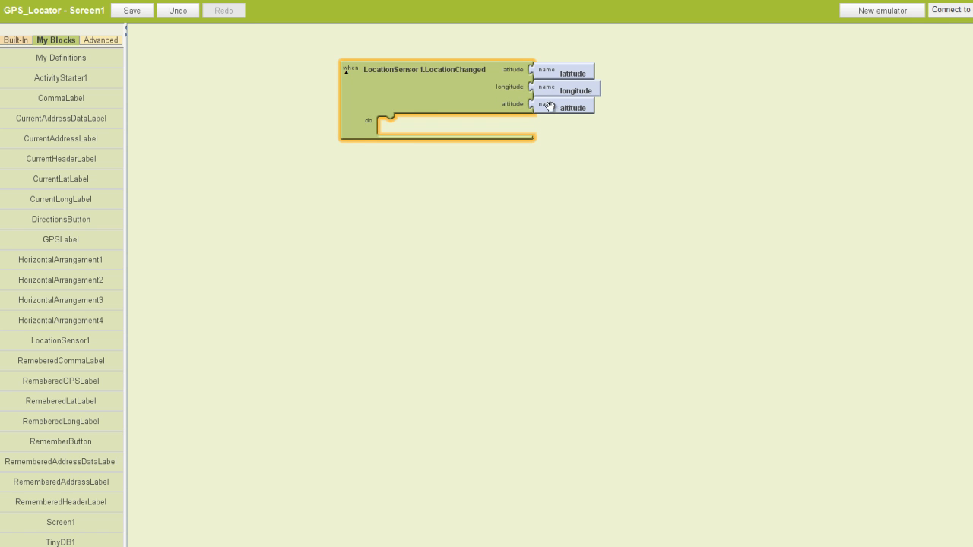
{"action": "mouse_move", "coordinate": [555, 73]}
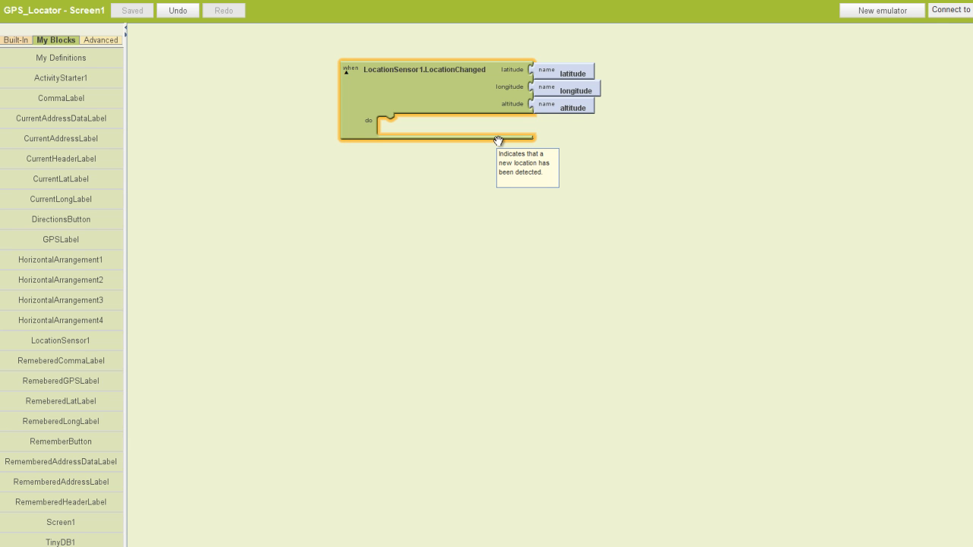
{"action": "mouse_move", "coordinate": [95, 122]}
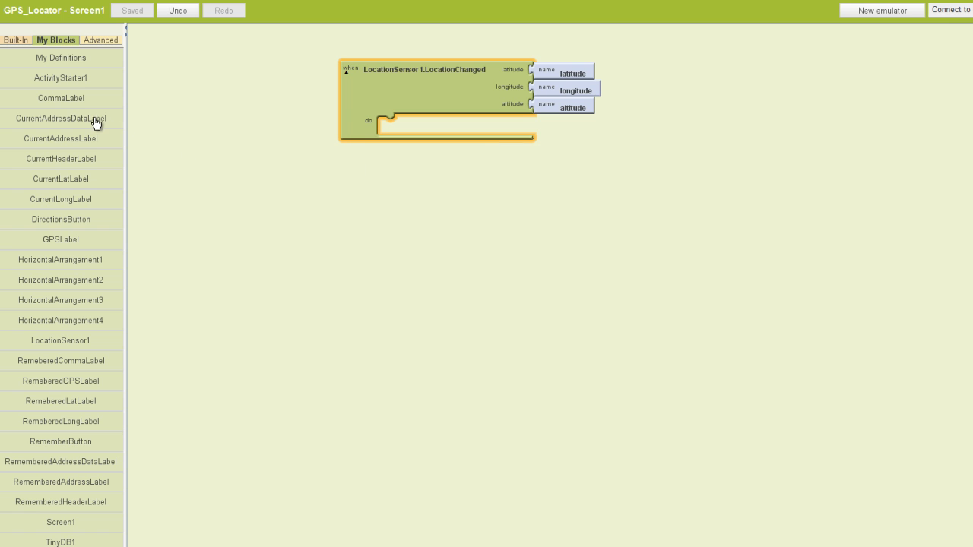
- Set CurrentAddressDataLabel.Text to LocationSensor1.CurrentAddress inside the LocationChanged event
{"action": "left_click", "coordinate": [61, 119]}
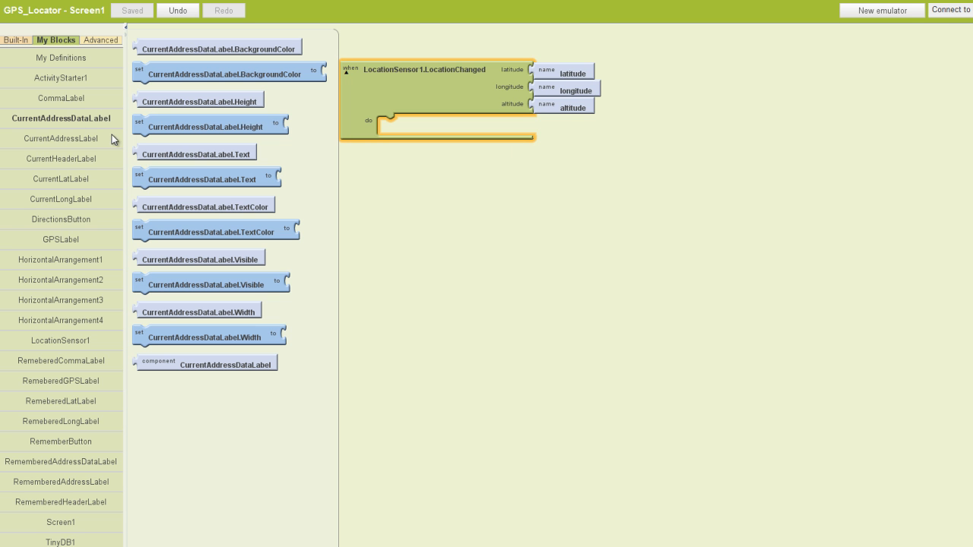
{"action": "left_click_drag", "start_coordinate": [205, 177], "coordinate": [364, 166]}
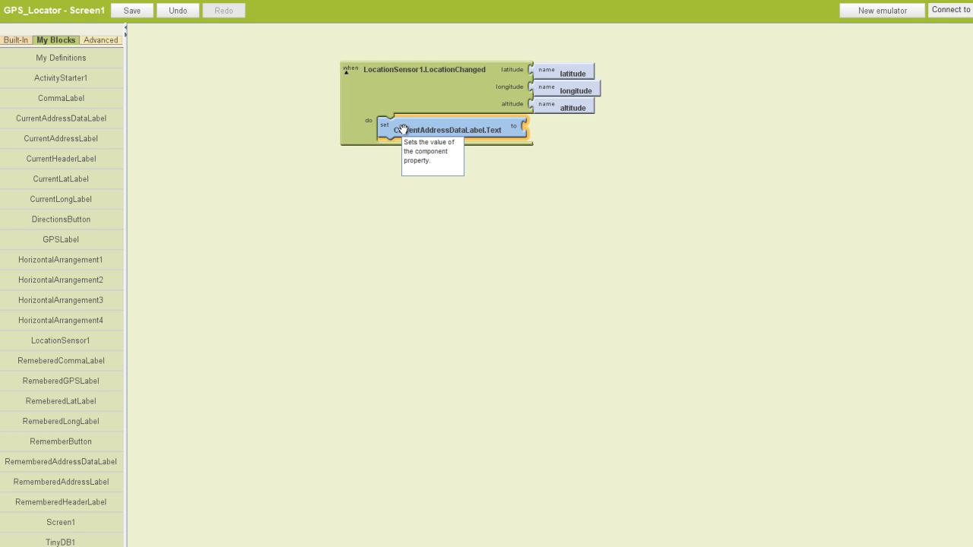
{"action": "mouse_move", "coordinate": [73, 342]}
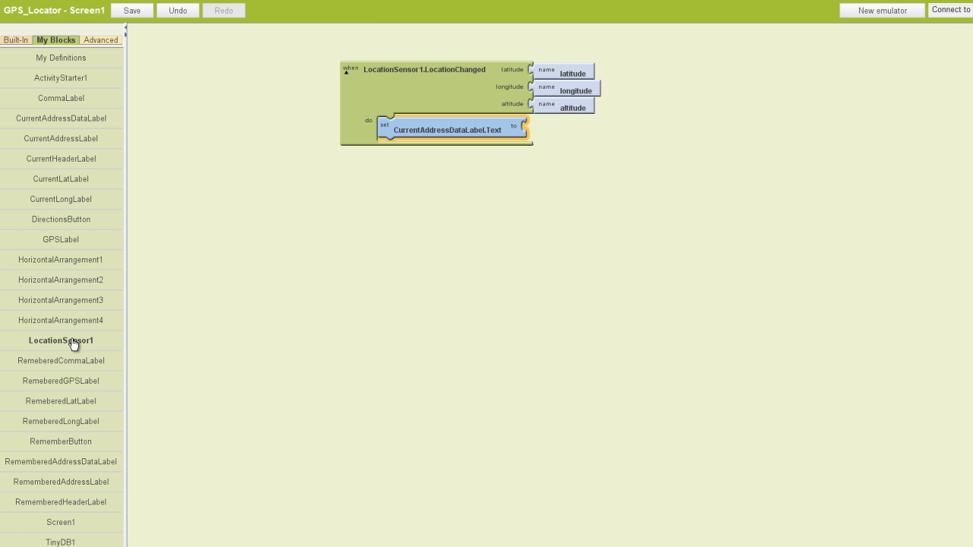
{"action": "left_click", "coordinate": [61, 340]}
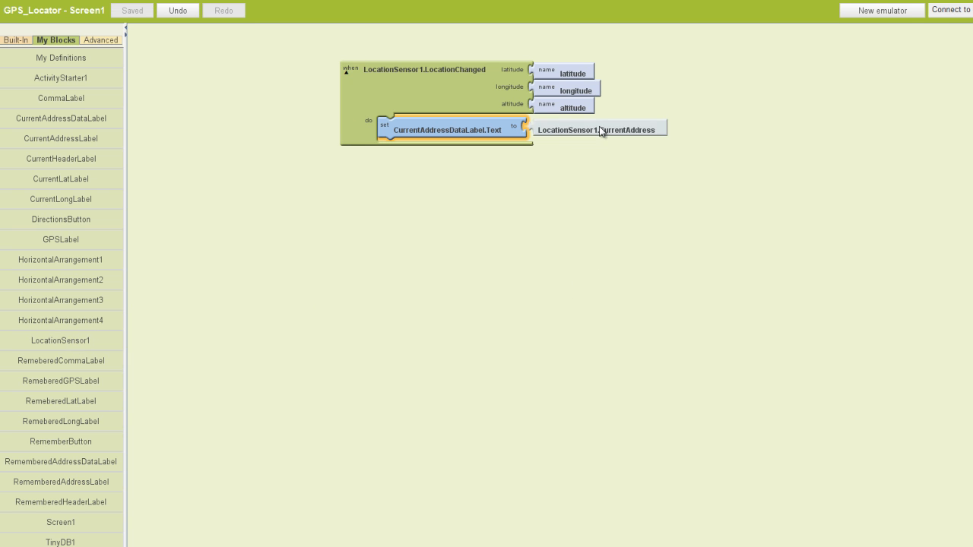
{"action": "left_click", "coordinate": [593, 129]}
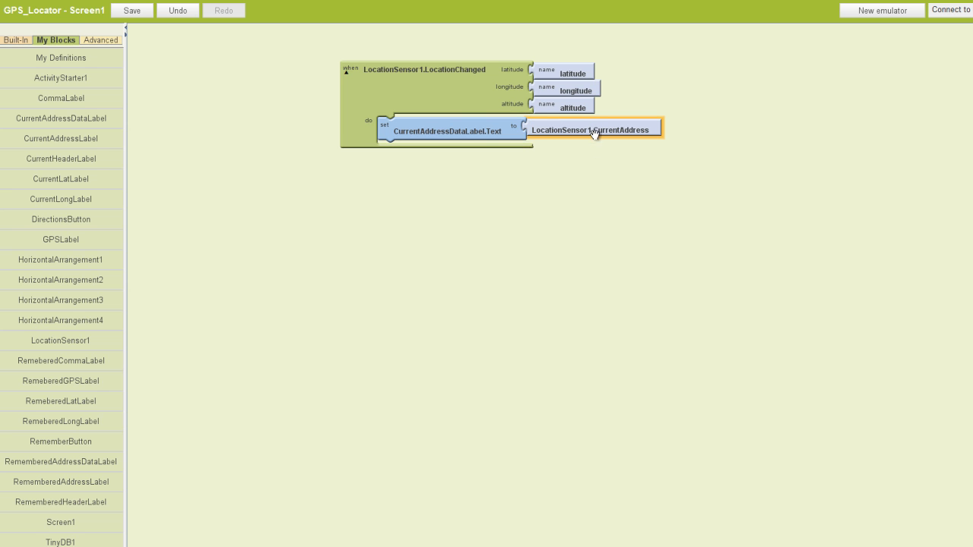
{"action": "mouse_move", "coordinate": [553, 161]}
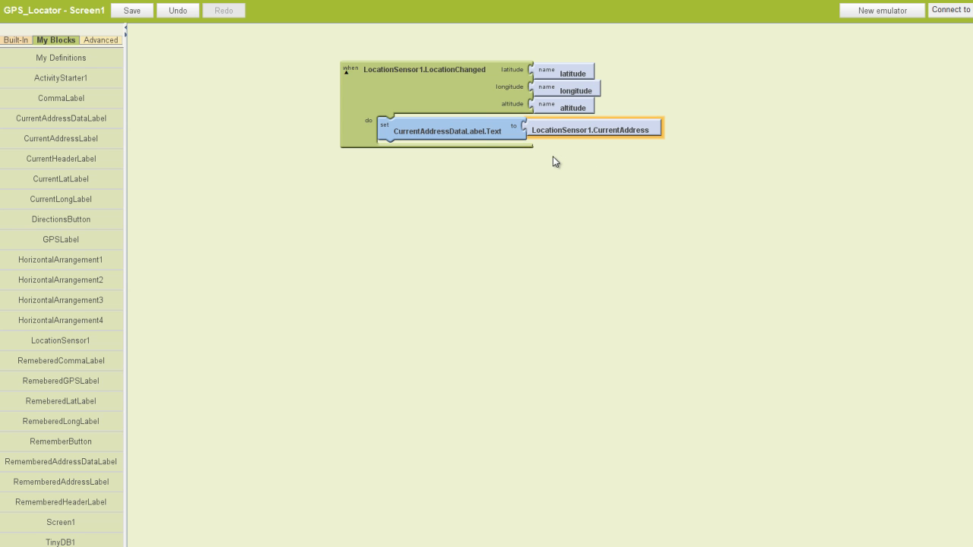
{"action": "mouse_move", "coordinate": [120, 186]}
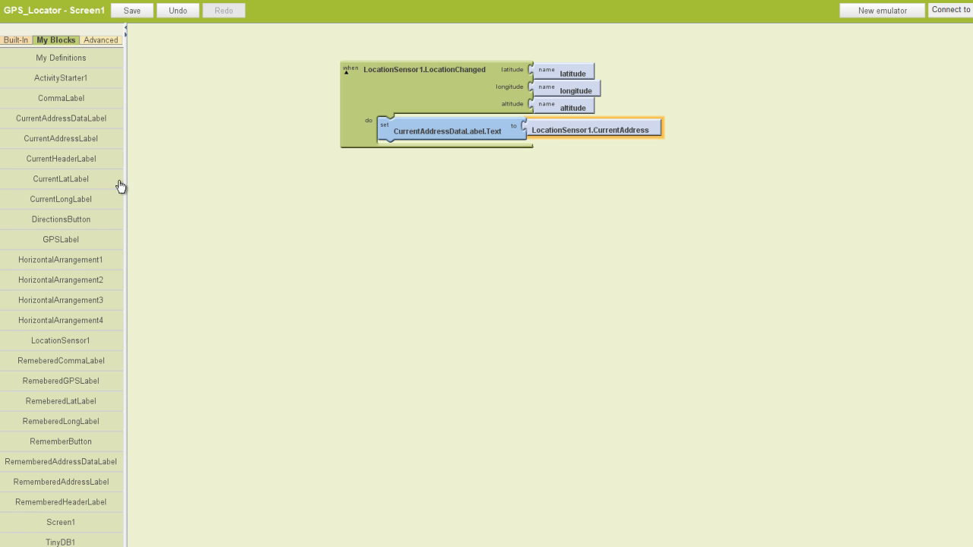
- Add empty set CurrentLatLabel.Text and set CurrentLongLabel.Text setters below the address step
{"action": "left_click", "coordinate": [61, 180]}
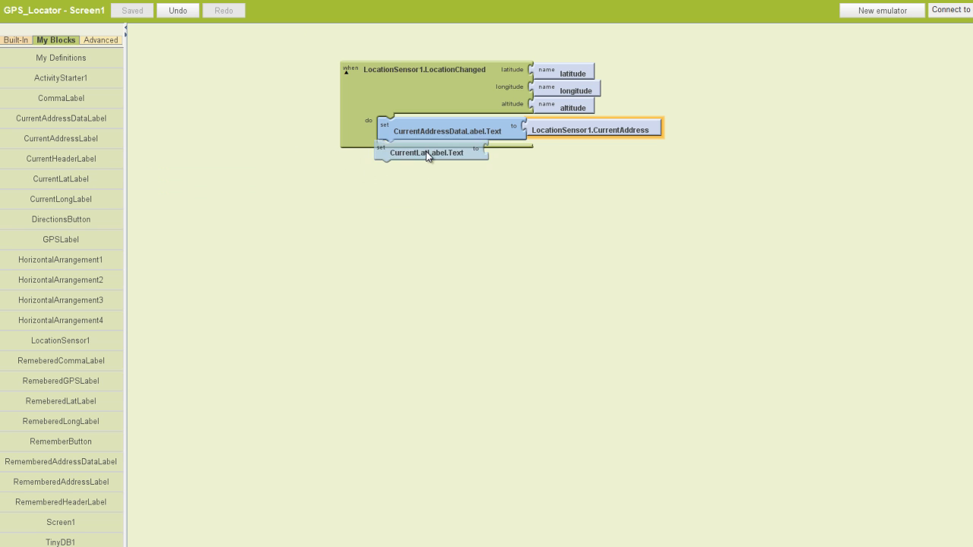
{"action": "left_click_drag", "start_coordinate": [429, 152], "coordinate": [444, 150]}
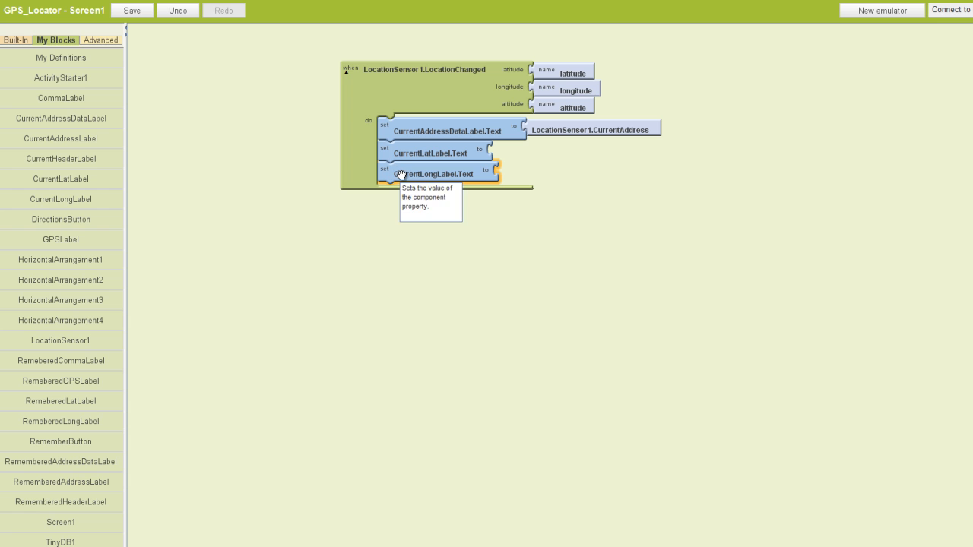
{"action": "mouse_move", "coordinate": [419, 196]}
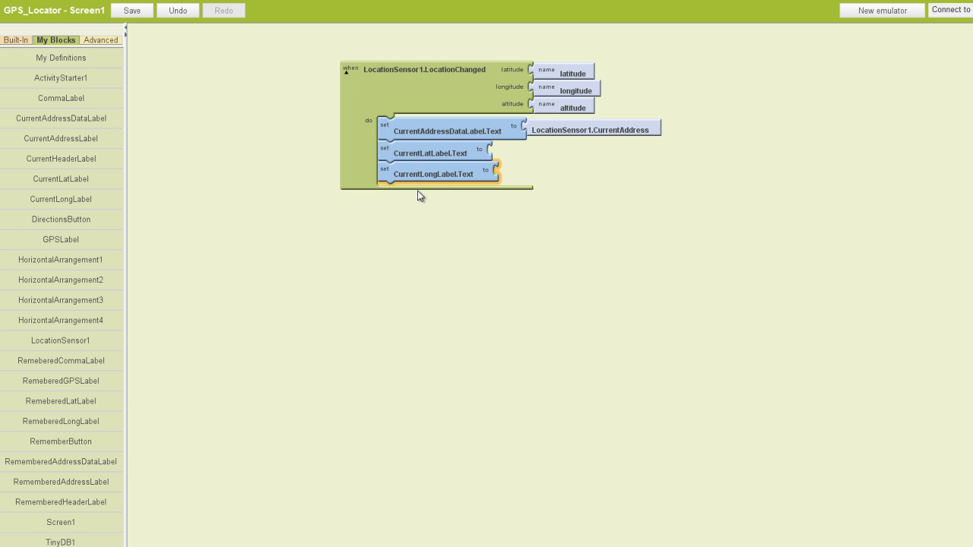
{"action": "mouse_move", "coordinate": [392, 176]}
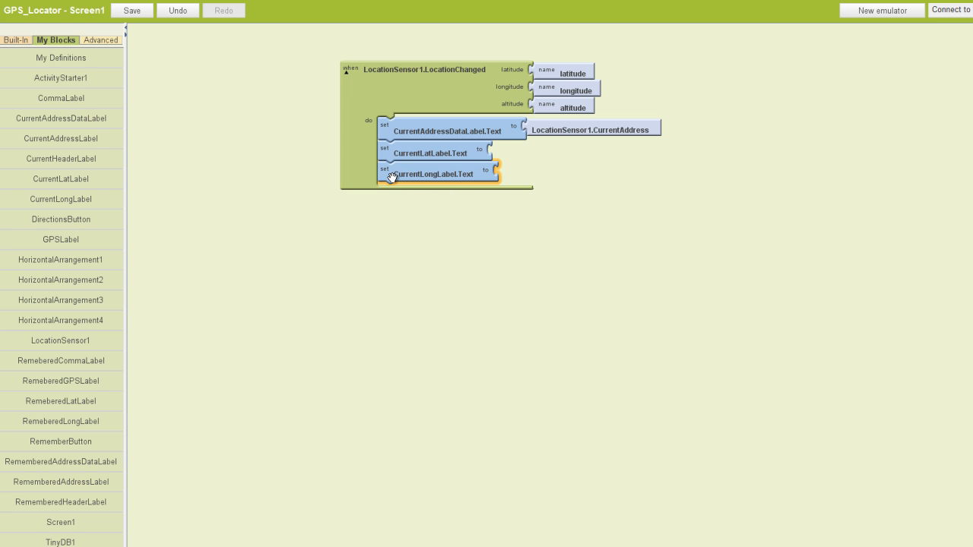
{"action": "mouse_move", "coordinate": [565, 120]}
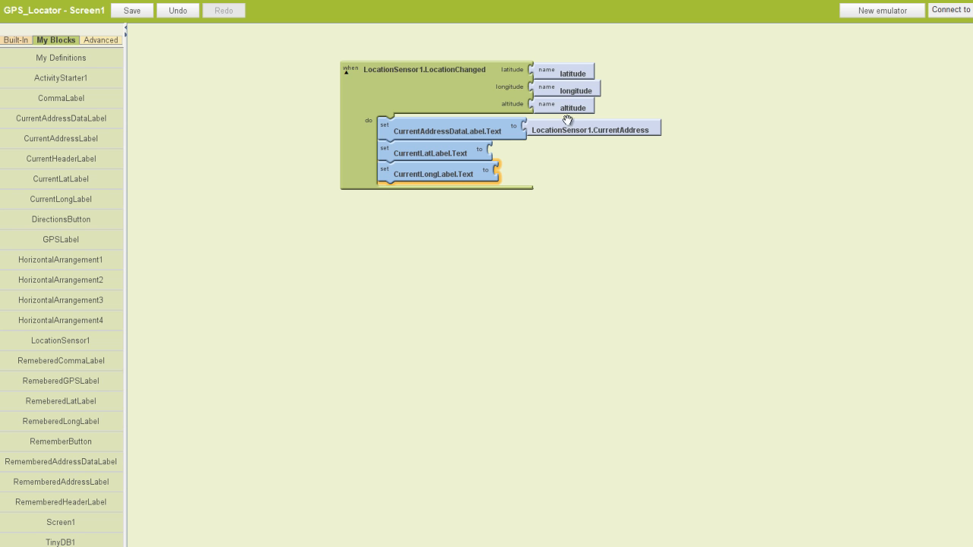
{"action": "left_click", "coordinate": [131, 13]}
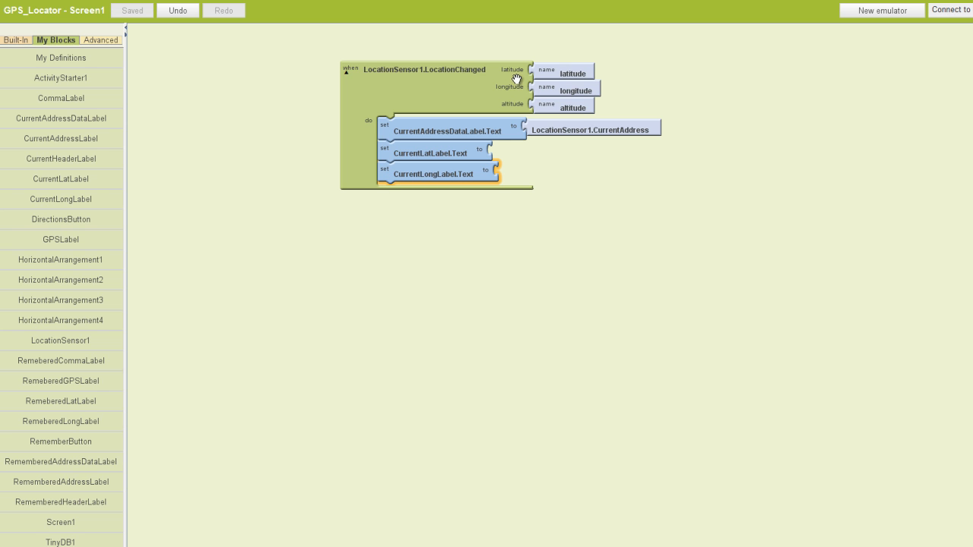
{"action": "mouse_move", "coordinate": [52, 59]}
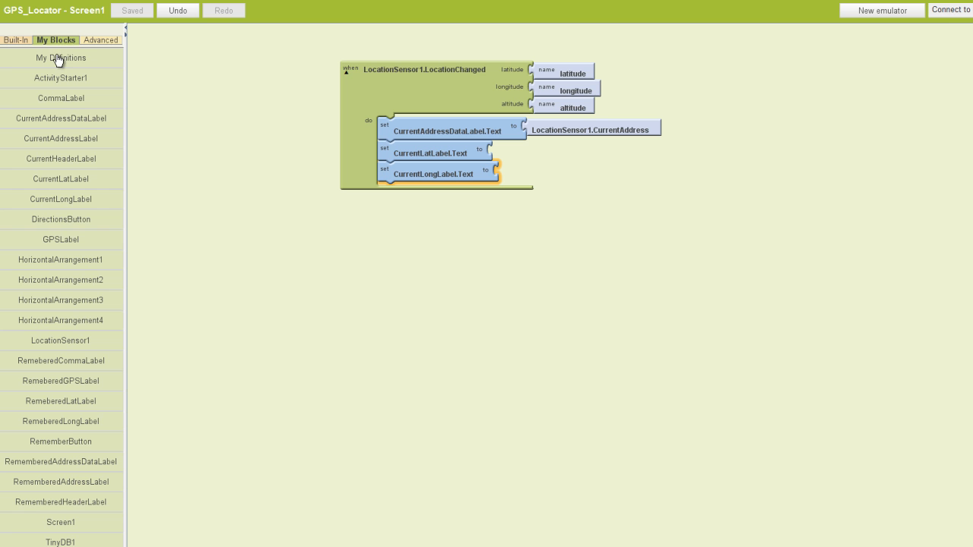
- Feed the event's latitude and longitude values into the CurrentLatLabel and CurrentLongLabel setters
{"action": "left_click", "coordinate": [60, 57]}
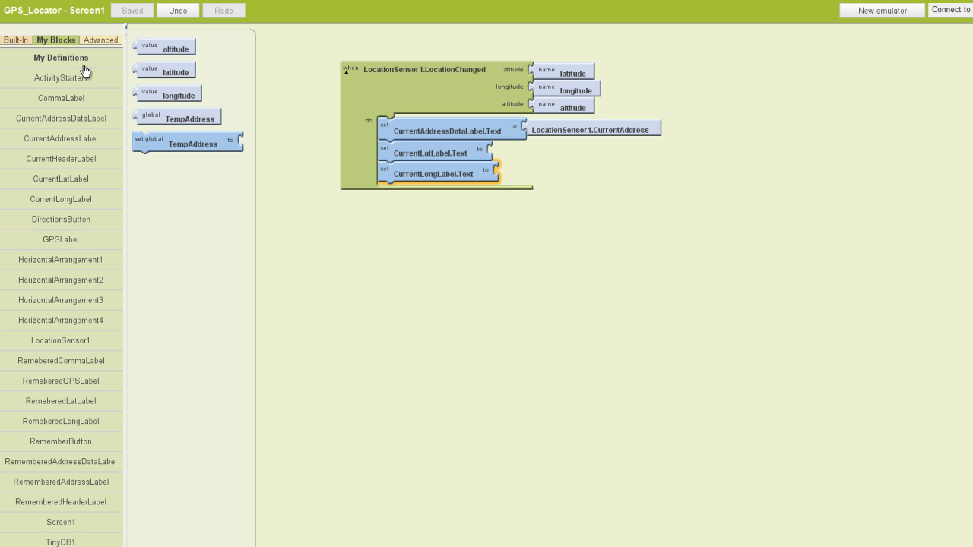
{"action": "mouse_move", "coordinate": [468, 105]}
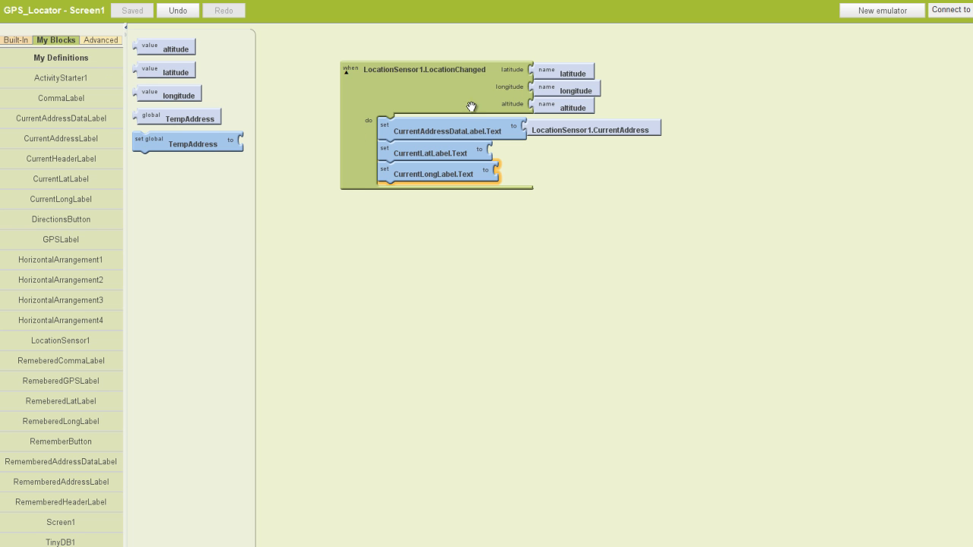
{"action": "mouse_move", "coordinate": [418, 82]}
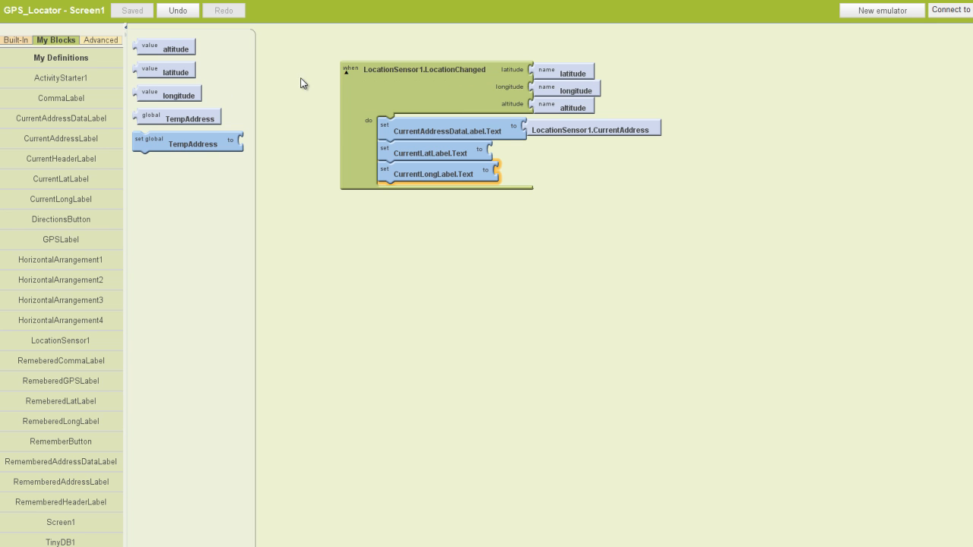
{"action": "mouse_move", "coordinate": [155, 72]}
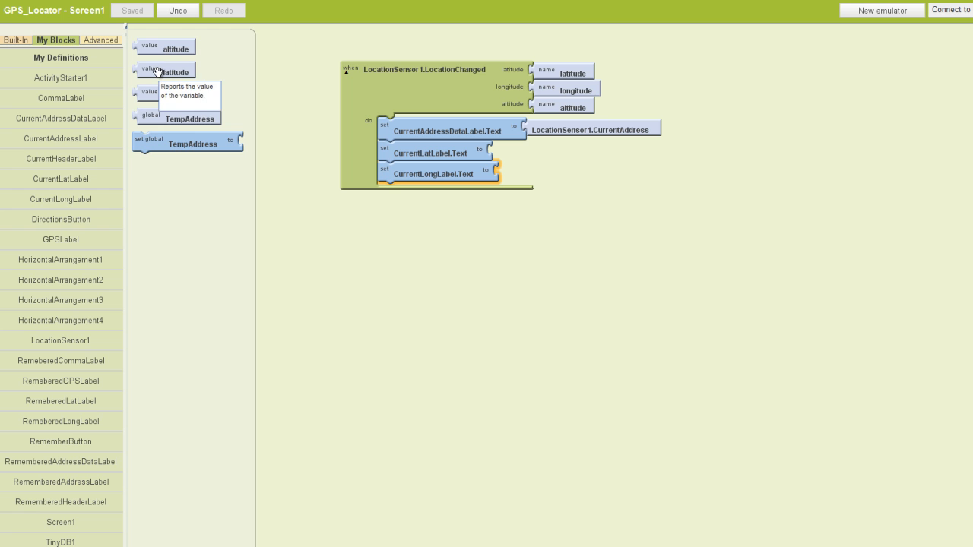
{"action": "left_click_drag", "start_coordinate": [175, 72], "coordinate": [523, 152]}
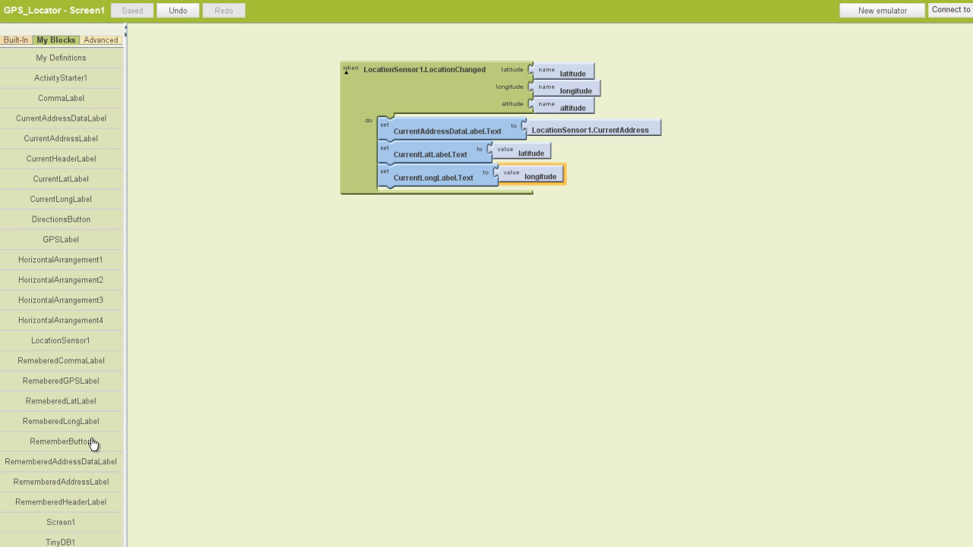
- Append set RememberButton.Enabled to true as the event's fourth step
{"action": "left_click", "coordinate": [60, 441]}
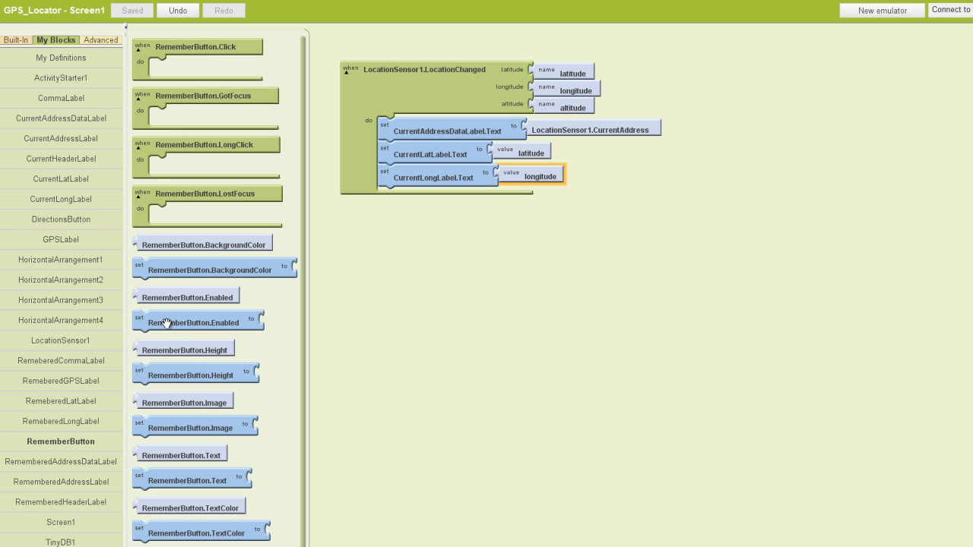
{"action": "left_click_drag", "start_coordinate": [197, 319], "coordinate": [198, 319]}
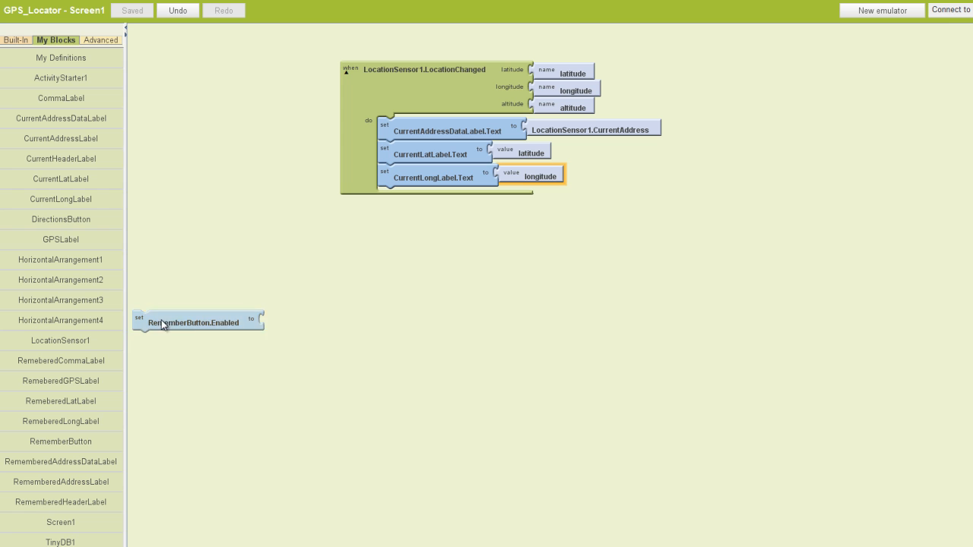
{"action": "left_click_drag", "start_coordinate": [197, 320], "coordinate": [425, 199]}
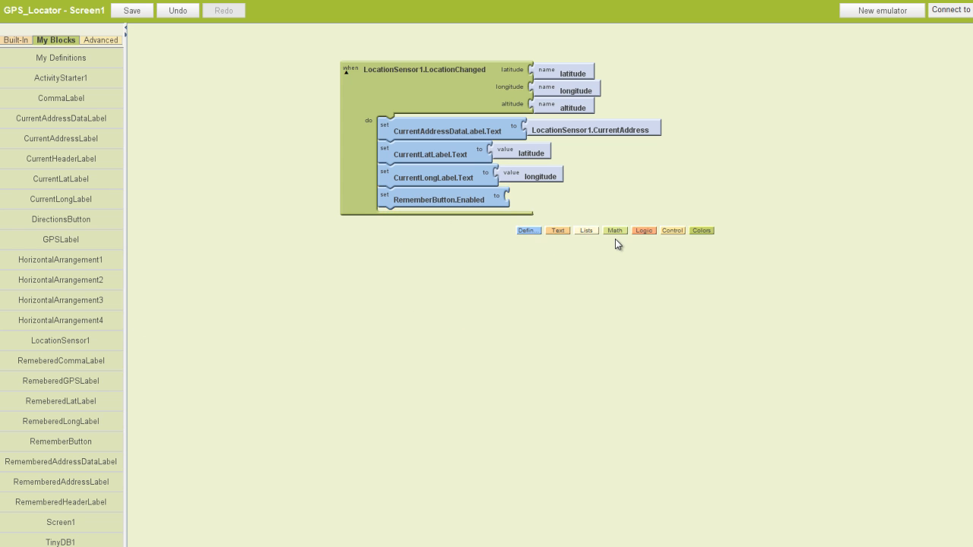
{"action": "mouse_move", "coordinate": [644, 239]}
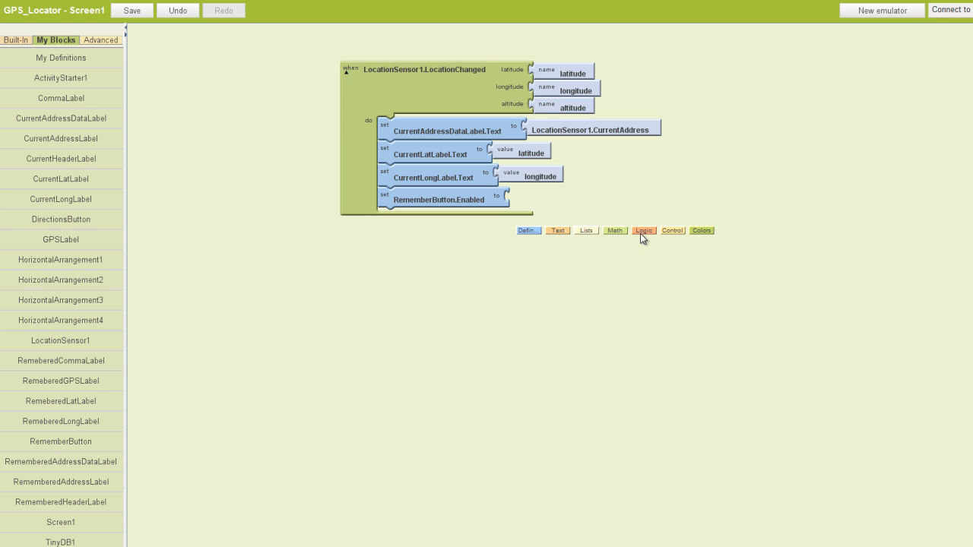
{"action": "left_click", "coordinate": [644, 231]}
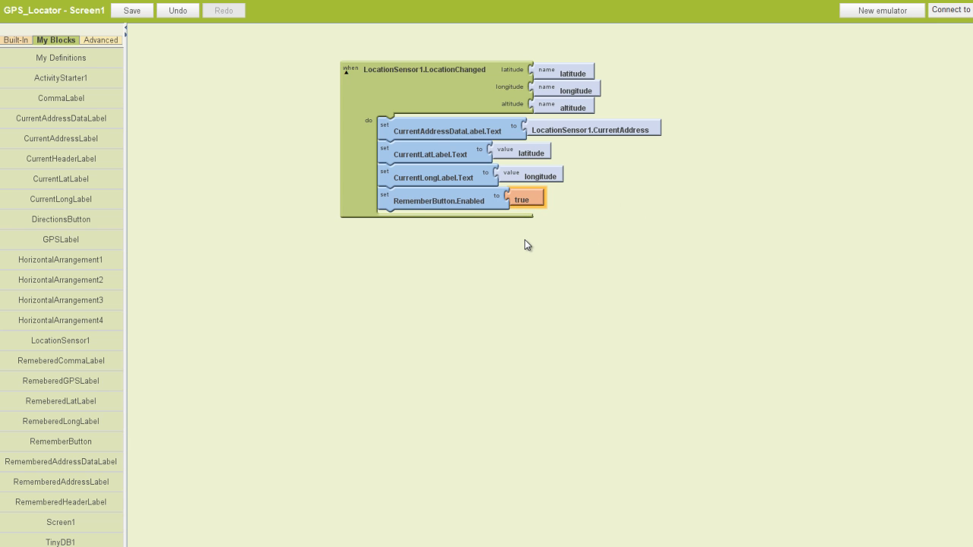
{"action": "left_click", "coordinate": [135, 14]}
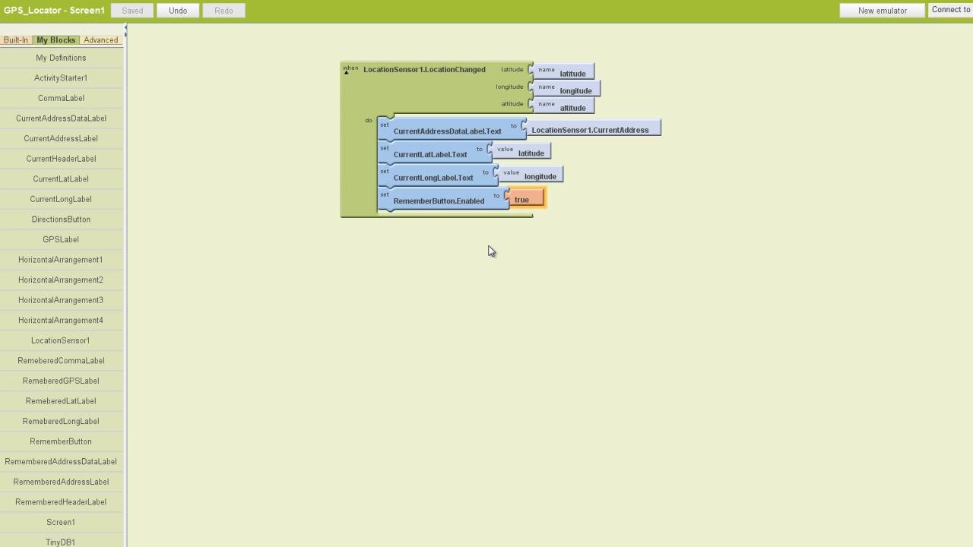
{"action": "mouse_move", "coordinate": [424, 140]}
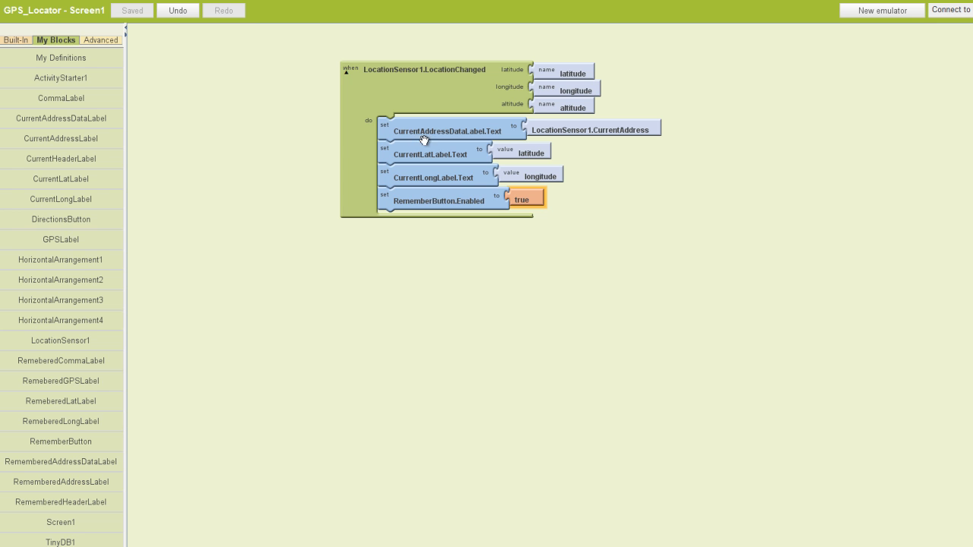
{"action": "mouse_move", "coordinate": [450, 210]}
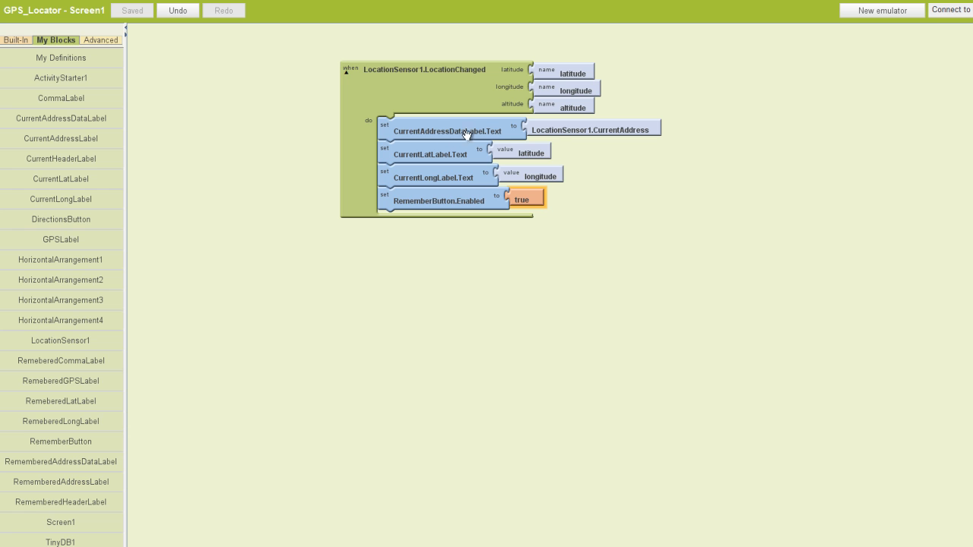
{"action": "mouse_move", "coordinate": [599, 131]}
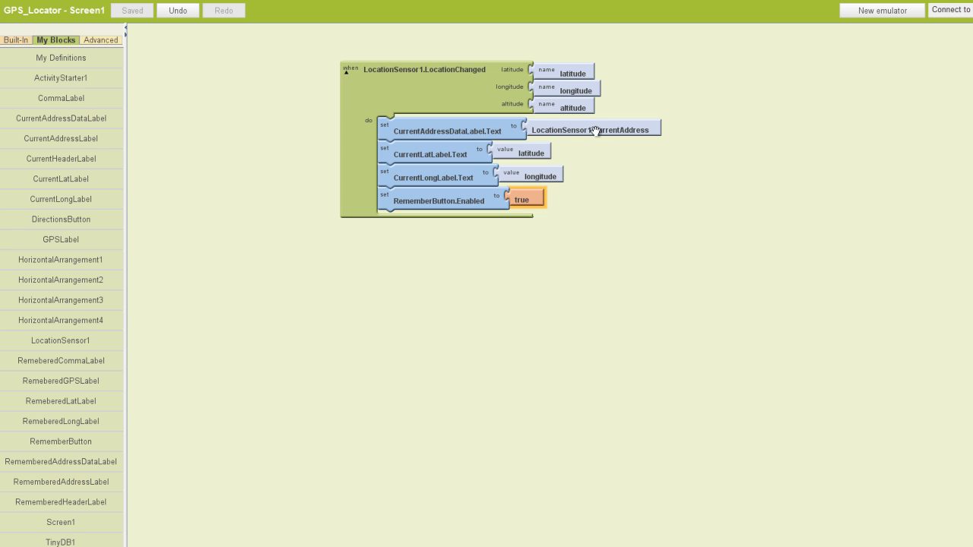
{"action": "mouse_move", "coordinate": [655, 129]}
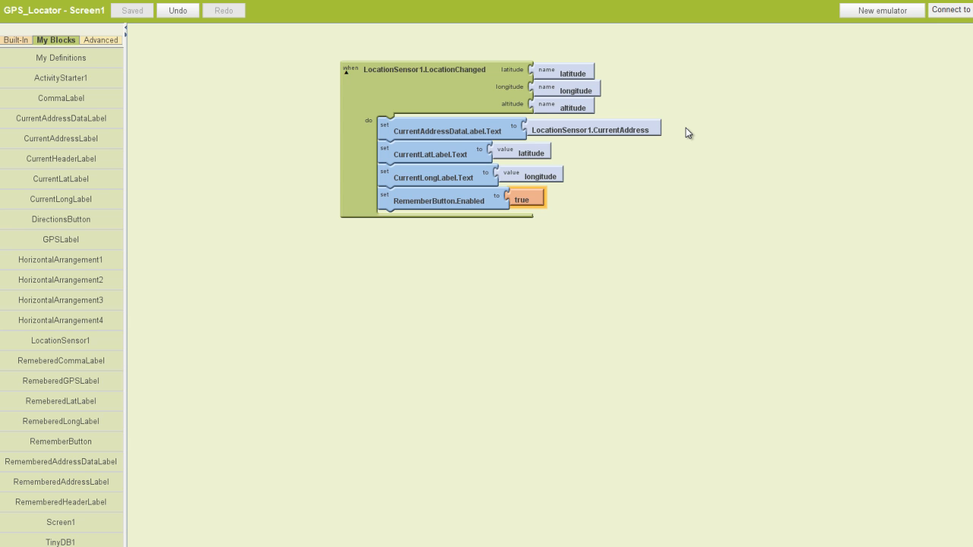
{"action": "mouse_move", "coordinate": [562, 165]}
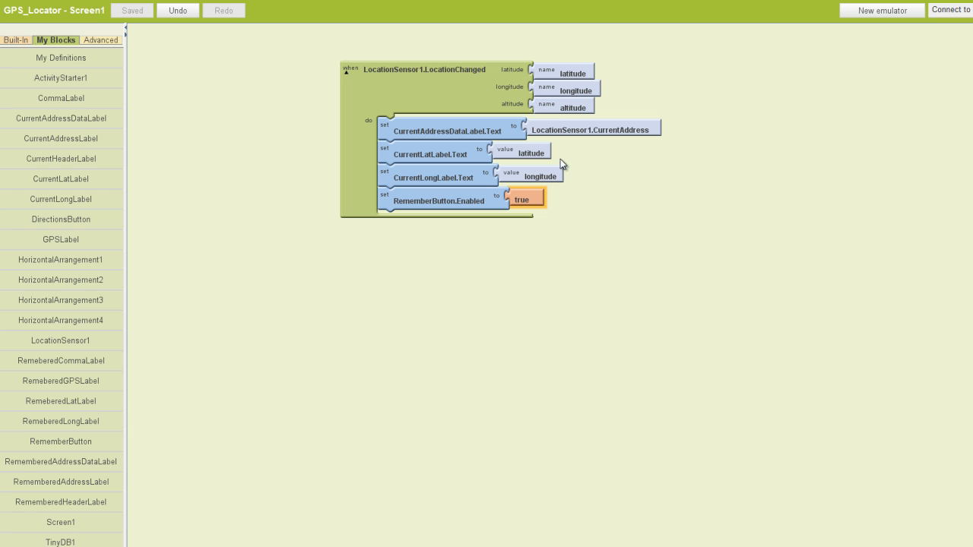
{"action": "mouse_move", "coordinate": [426, 162]}
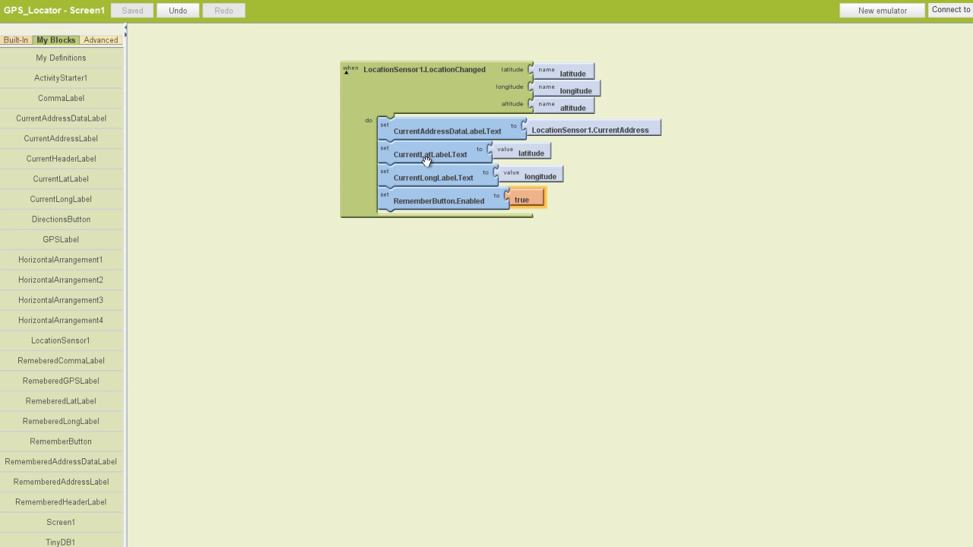
{"action": "mouse_move", "coordinate": [520, 164]}
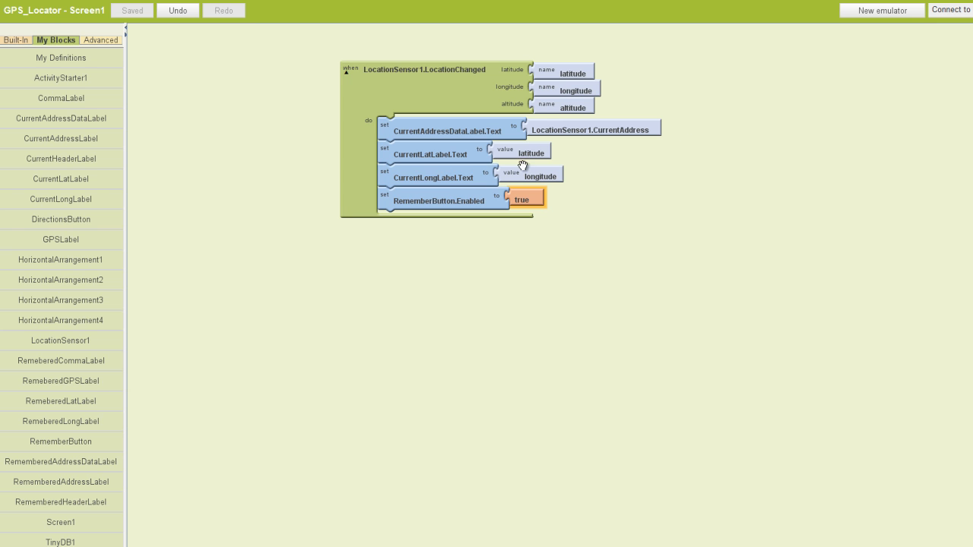
{"action": "mouse_move", "coordinate": [542, 89]}
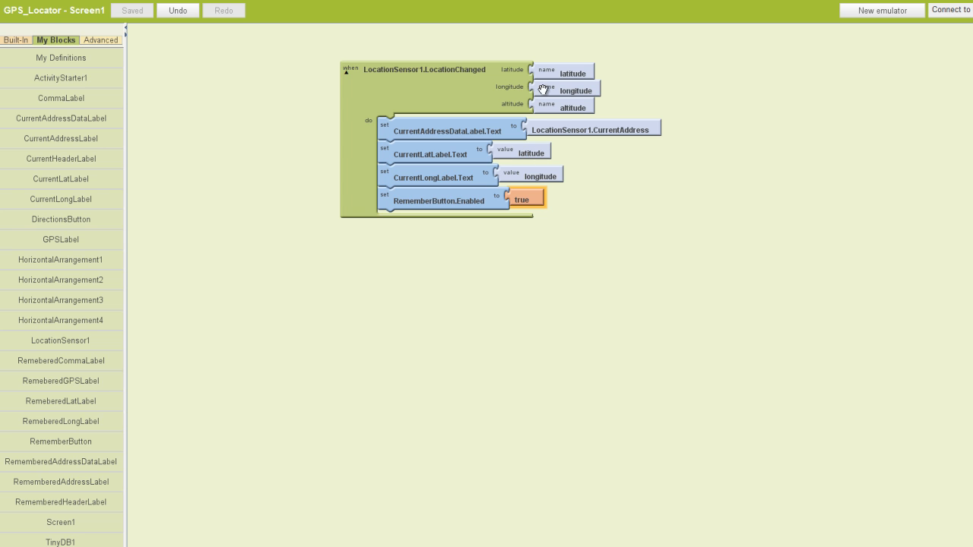
{"action": "mouse_move", "coordinate": [565, 109]}
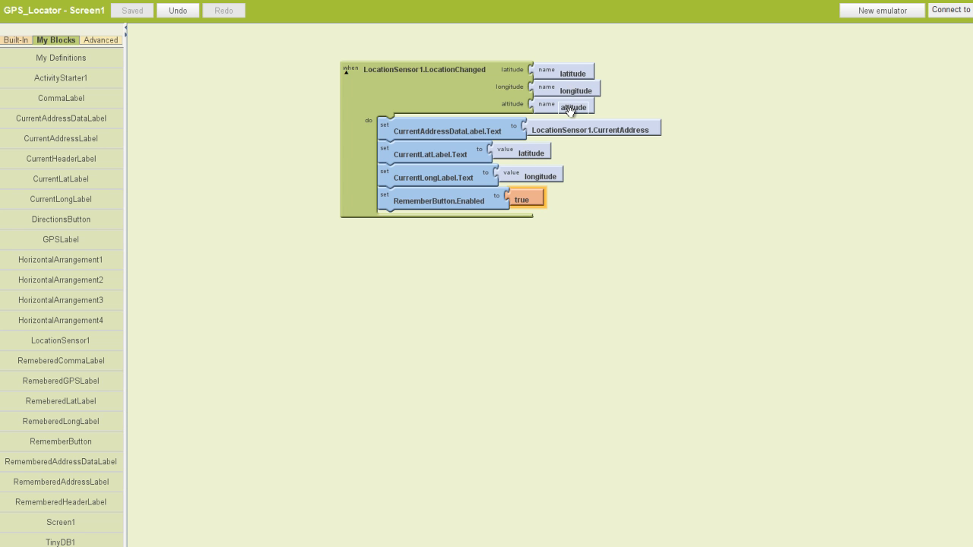
{"action": "mouse_move", "coordinate": [574, 111]}
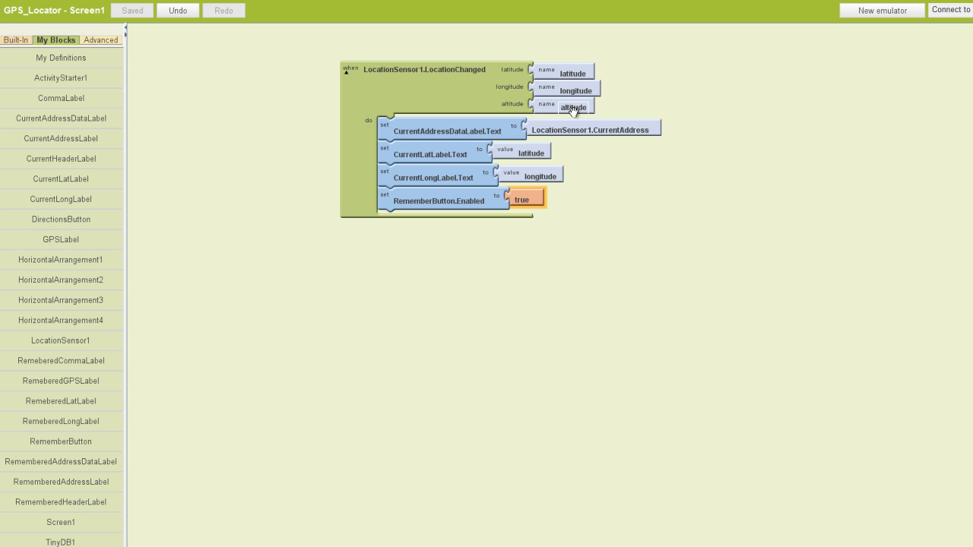